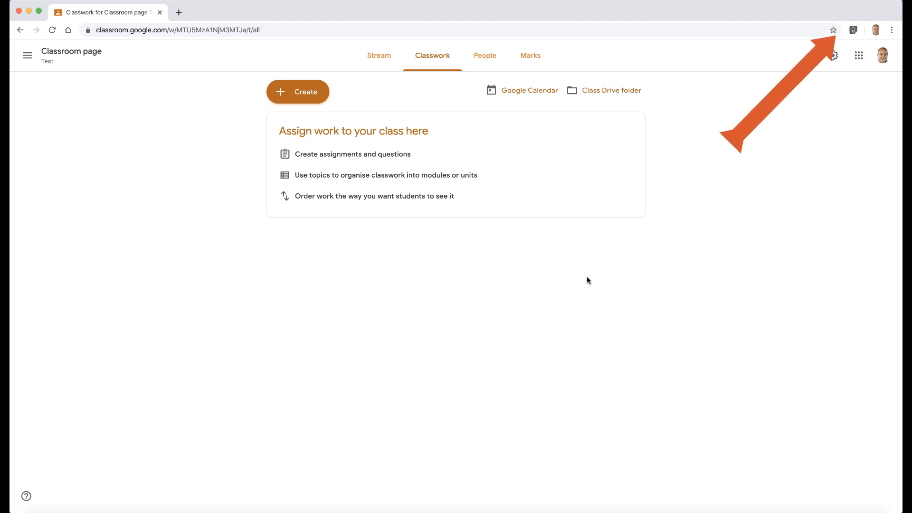
pyautogui.moveTo(488, 302)
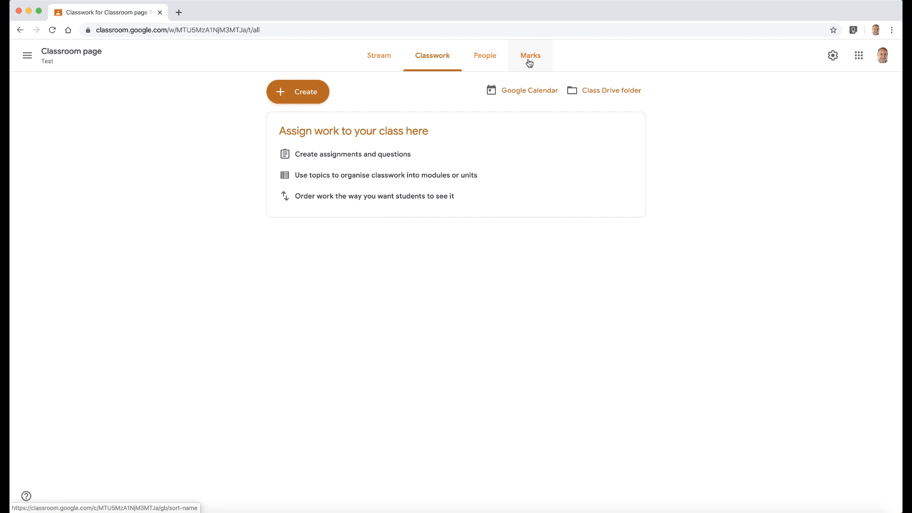
# Create a new assignment and title it 'Test Assignment for English'.
pyautogui.click(297, 91)
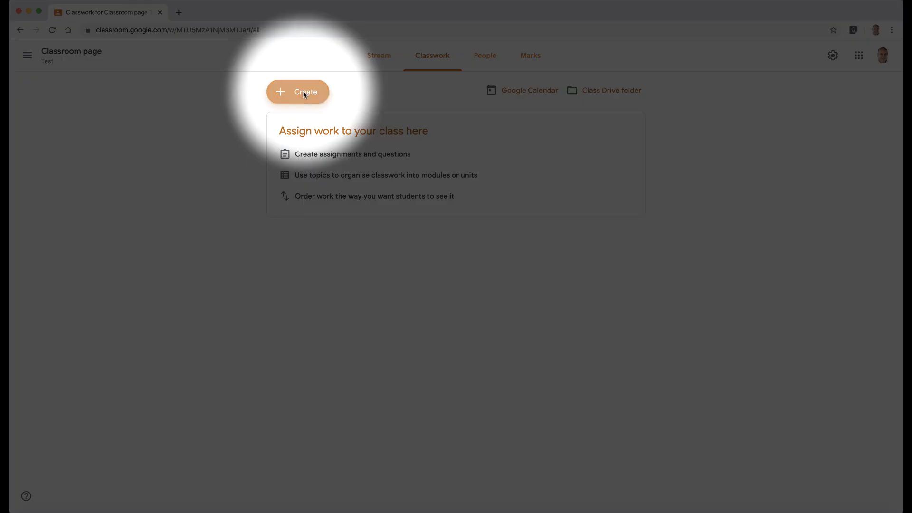
pyautogui.click(297, 92)
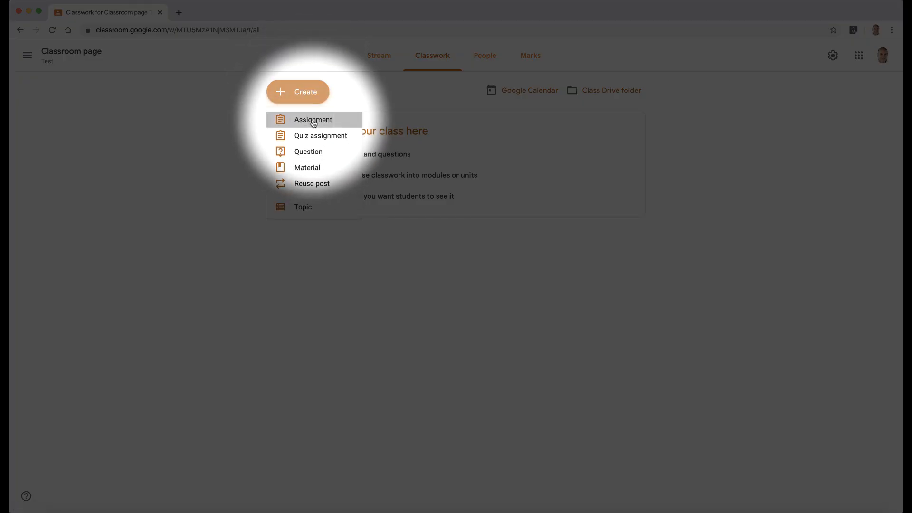
pyautogui.click(313, 120)
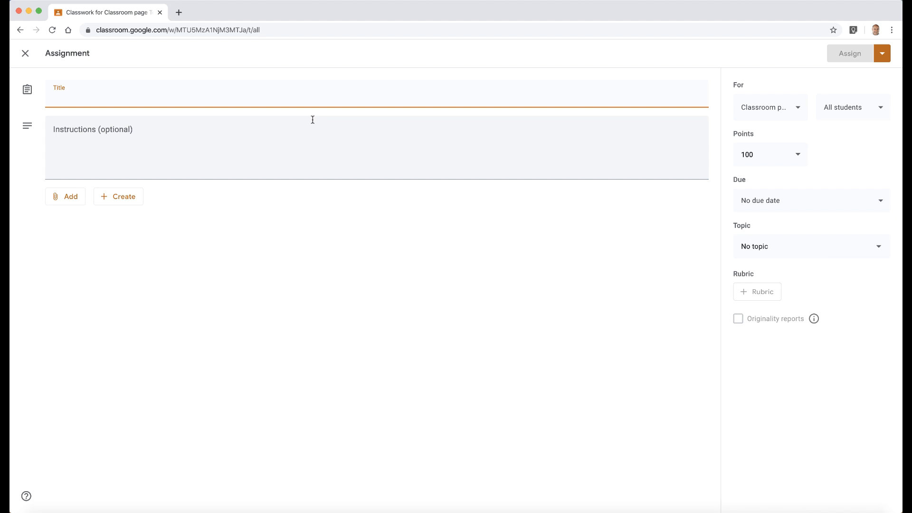
pyautogui.click(290, 99)
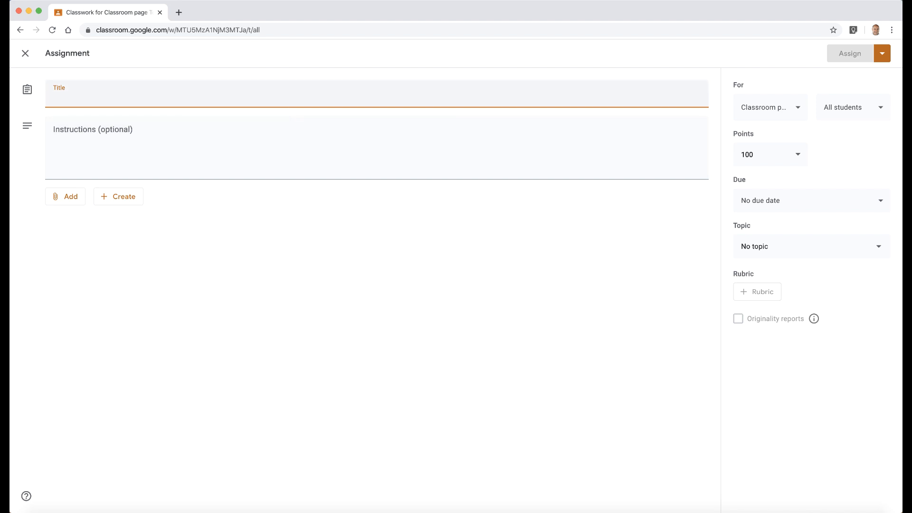
pyautogui.write('Test Assignment for English')
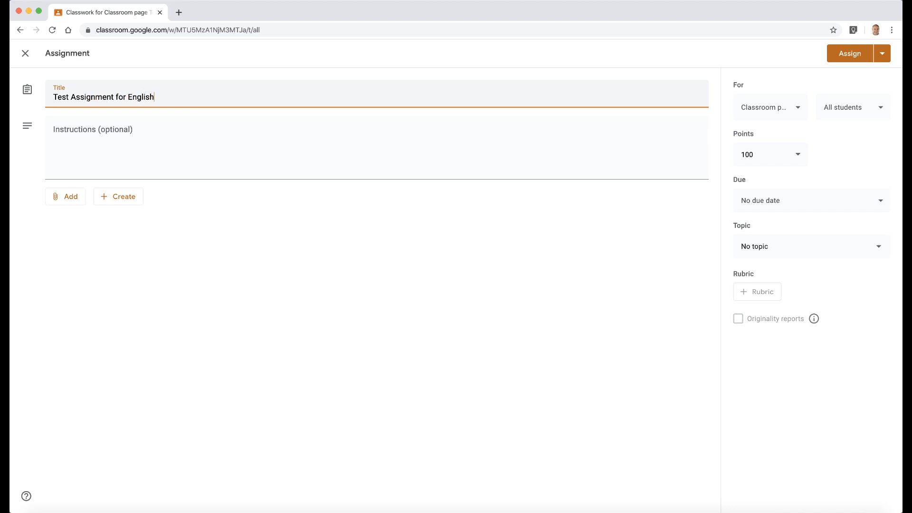
pyautogui.click(248, 140)
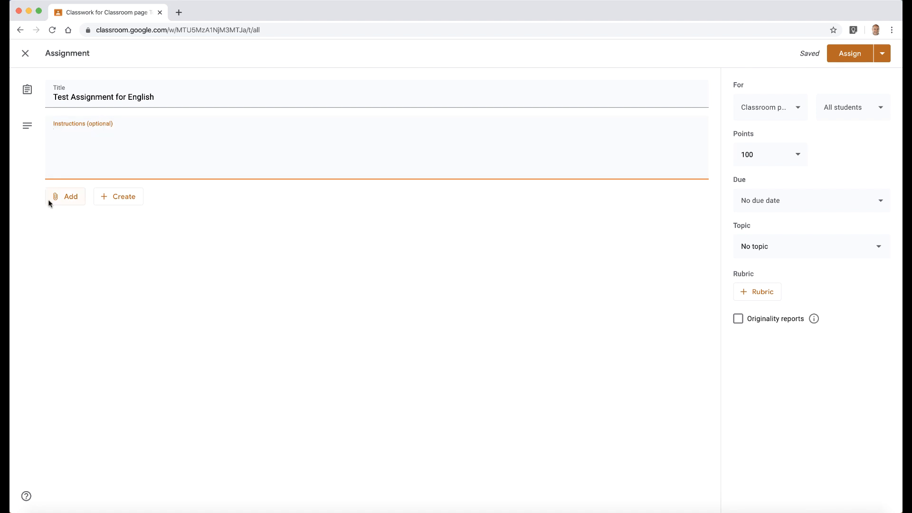
pyautogui.click(66, 196)
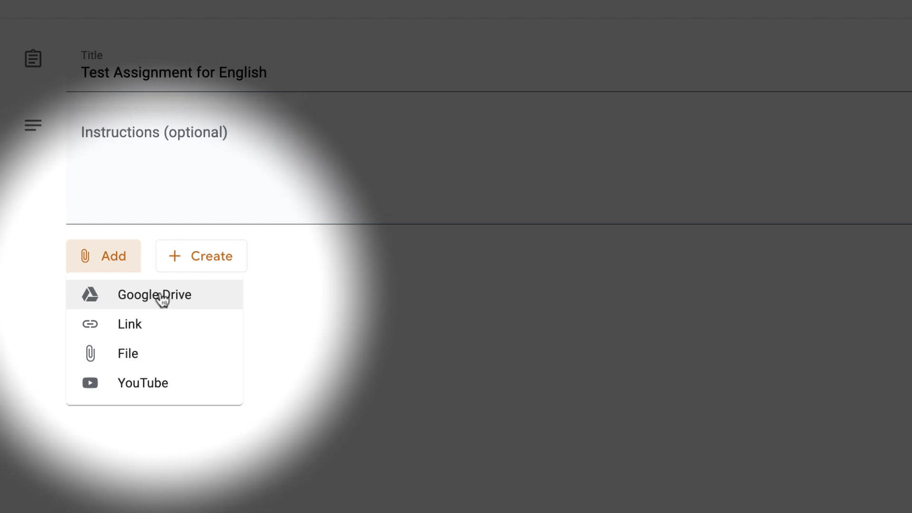
pyautogui.click(301, 304)
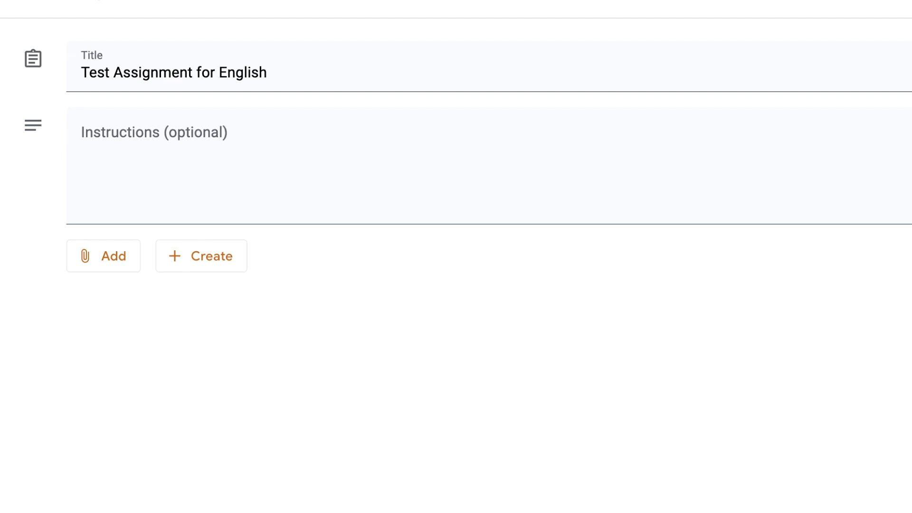
pyautogui.moveTo(326, 353)
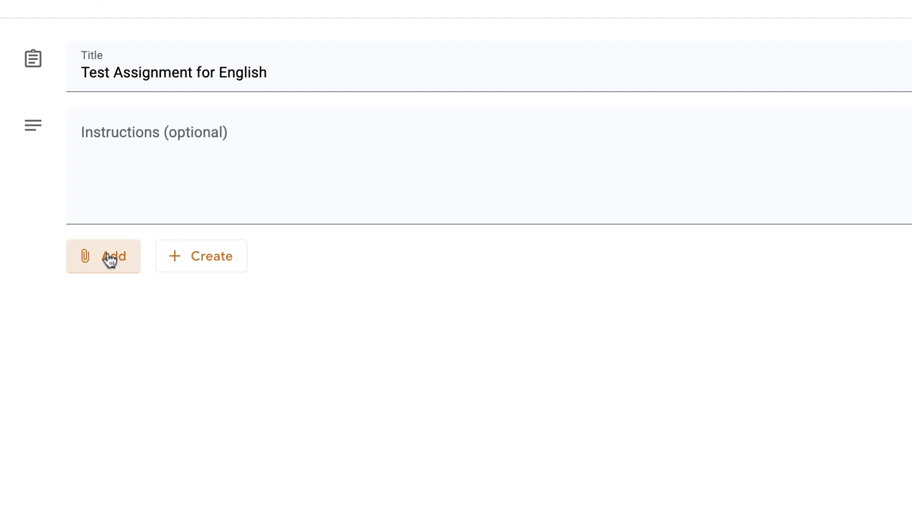
pyautogui.click(103, 256)
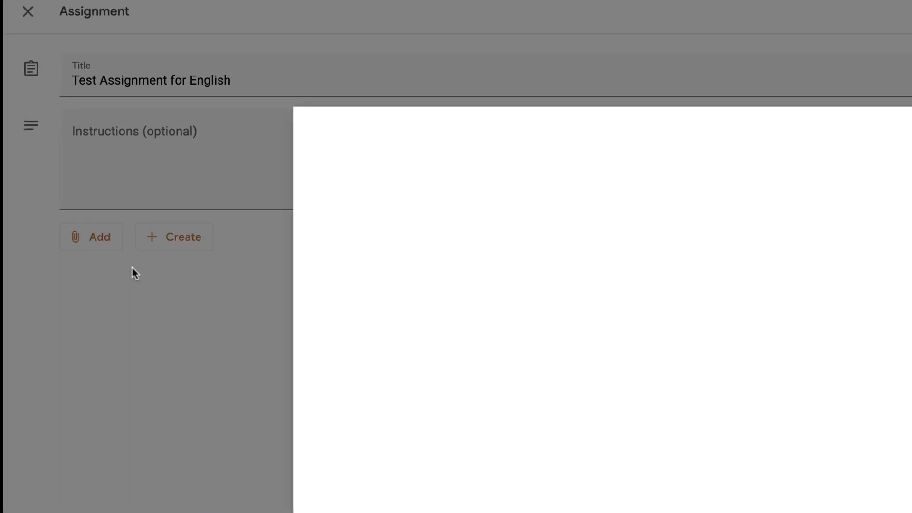
pyautogui.click(92, 237)
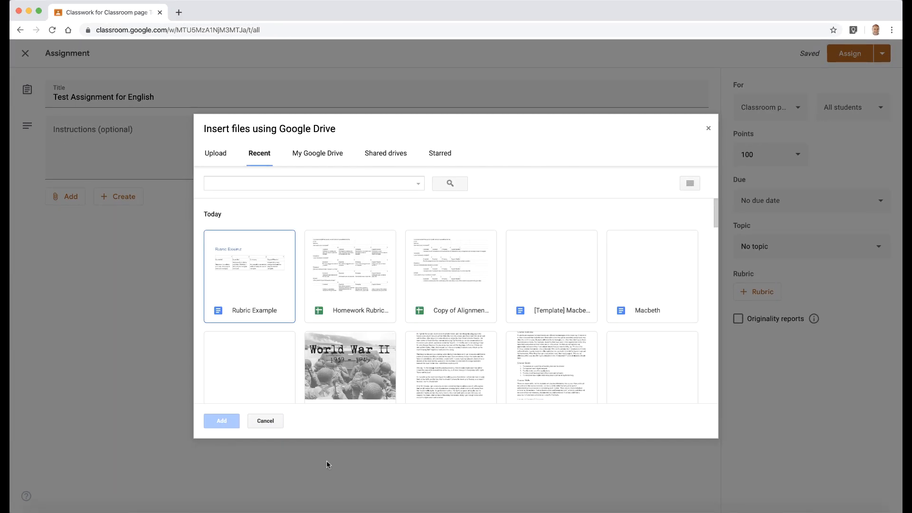
pyautogui.click(265, 421)
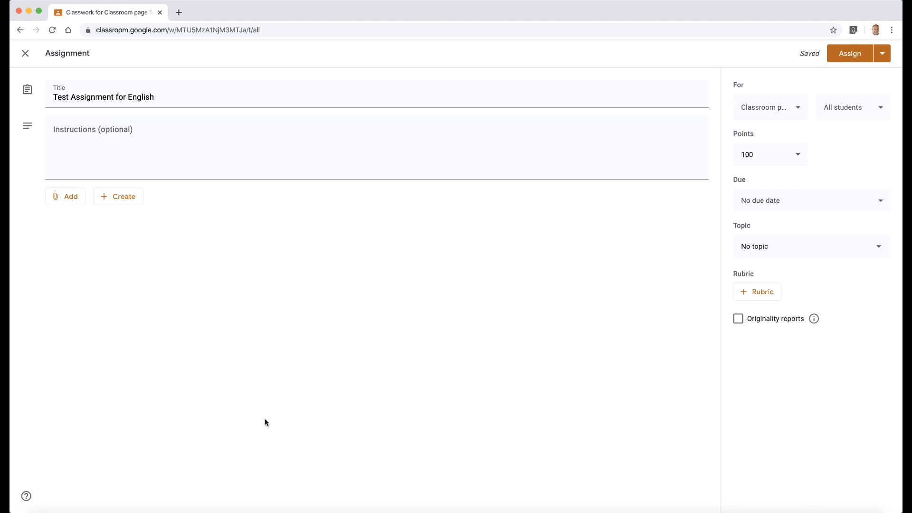
pyautogui.moveTo(133, 228)
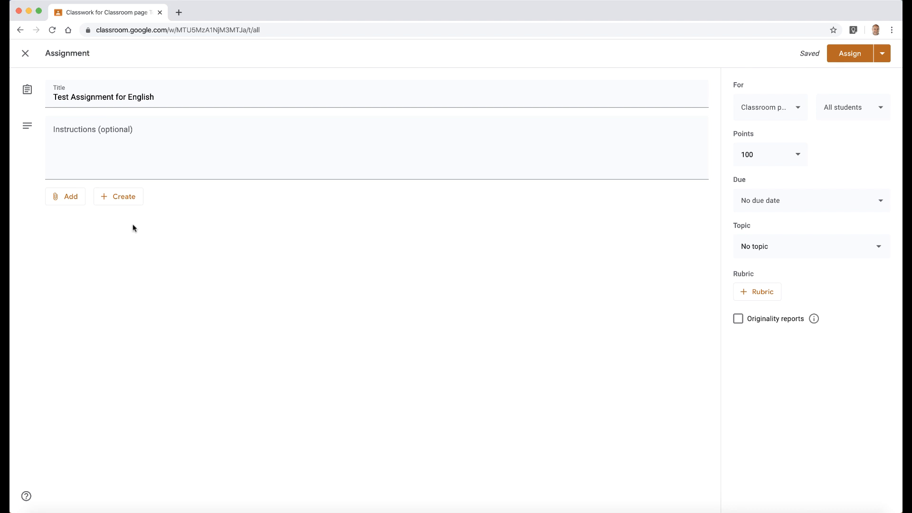
# Show the Create menu of new Google file types to attach.
pyautogui.click(118, 197)
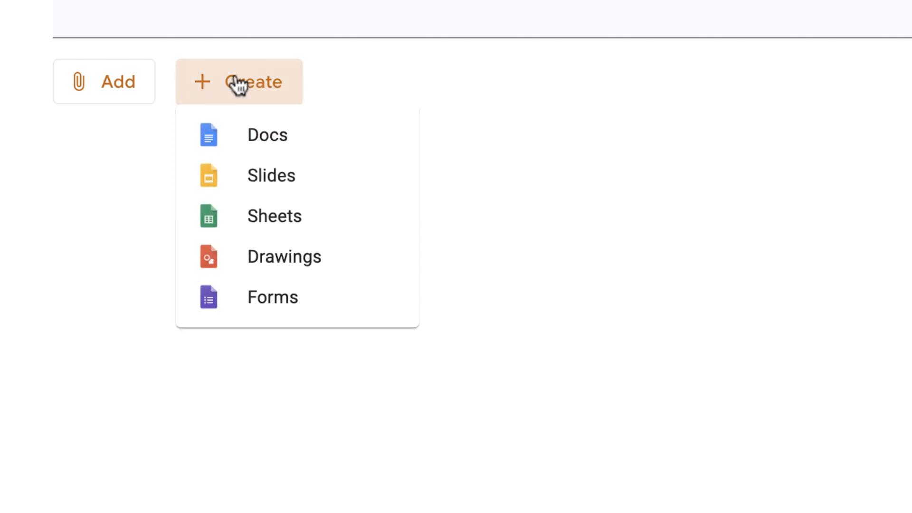
pyautogui.moveTo(296, 216)
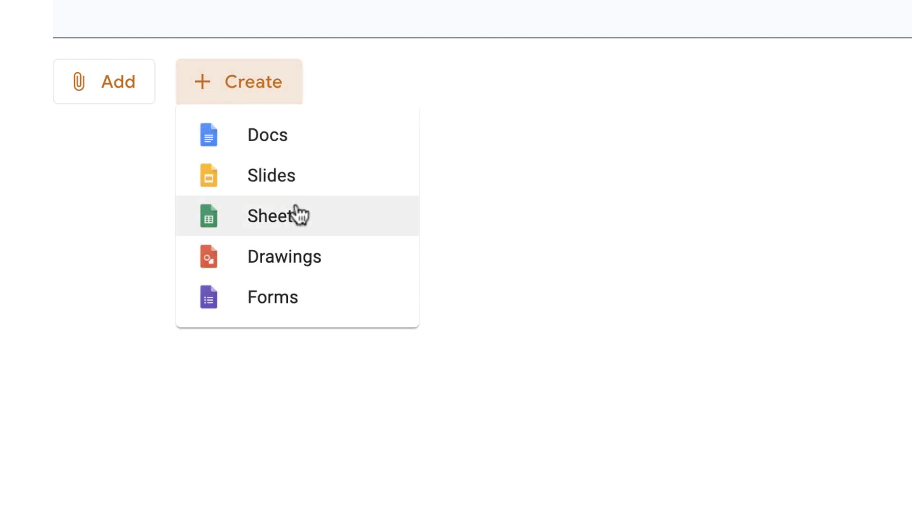
pyautogui.moveTo(291, 256)
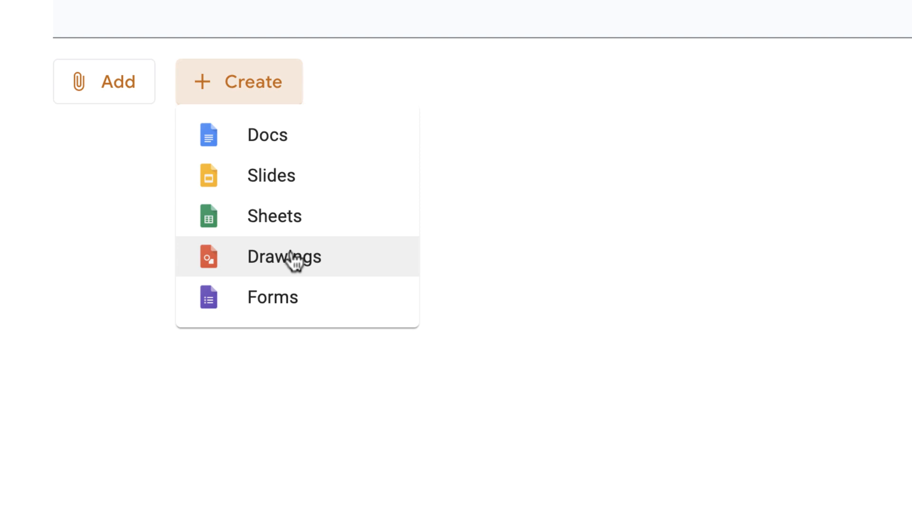
pyautogui.moveTo(281, 335)
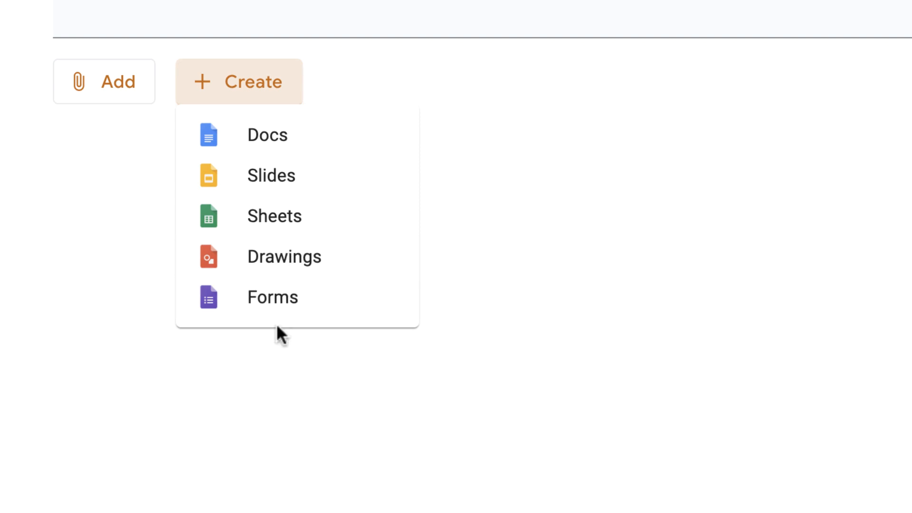
pyautogui.moveTo(284, 256)
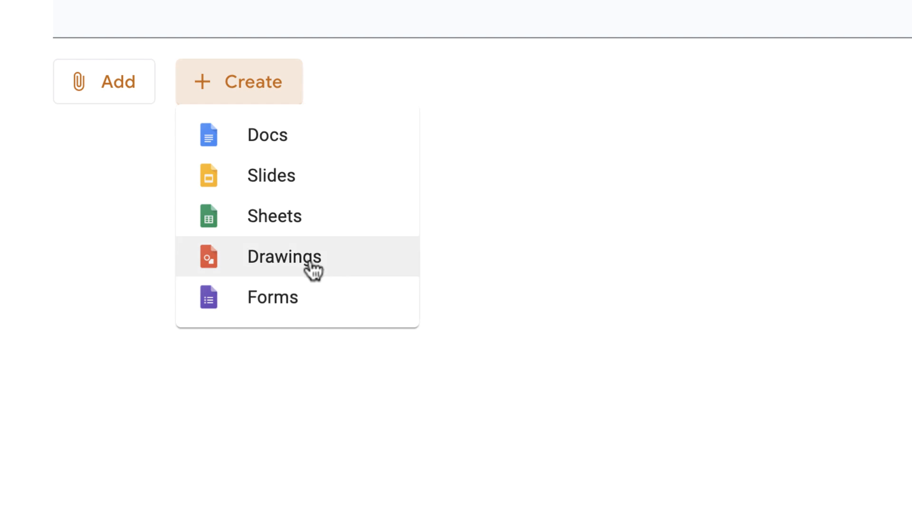
pyautogui.moveTo(298, 134)
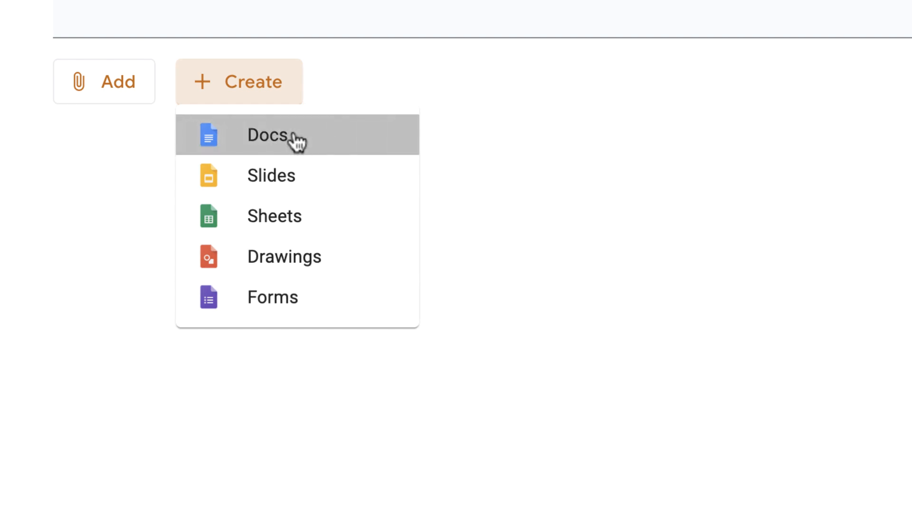
# Create a new Google Docs attachment and rename it 'English Assignment'.
pyautogui.click(268, 135)
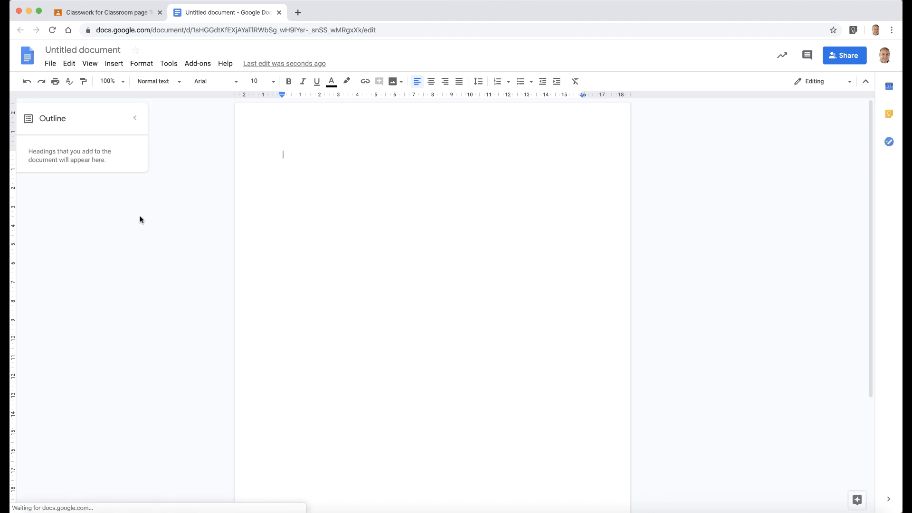
pyautogui.click(83, 49)
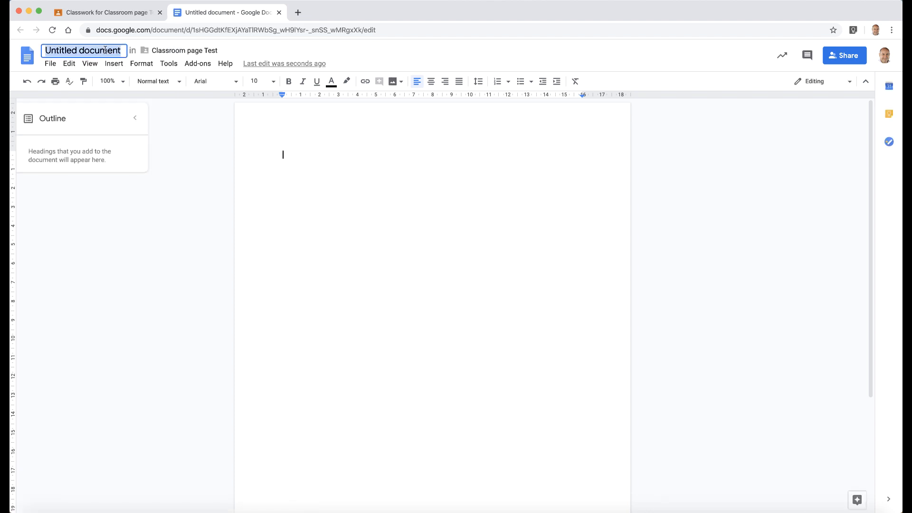
pyautogui.write('English Assignment')
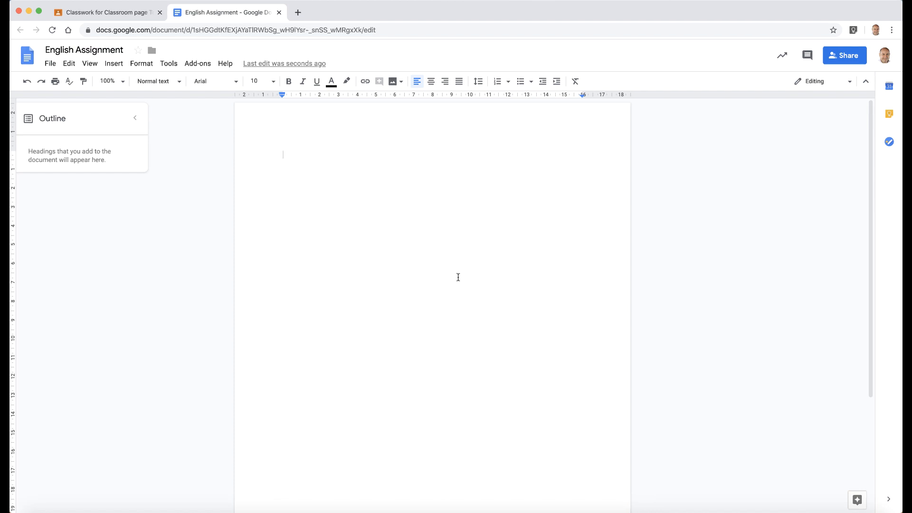
pyautogui.moveTo(411, 291)
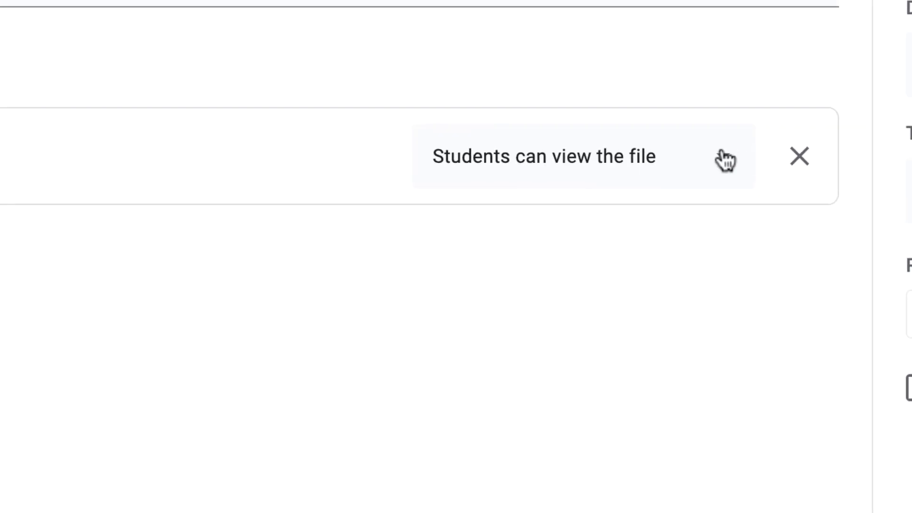
# Set the attached document to 'Make a copy for each student'.
pyautogui.click(541, 156)
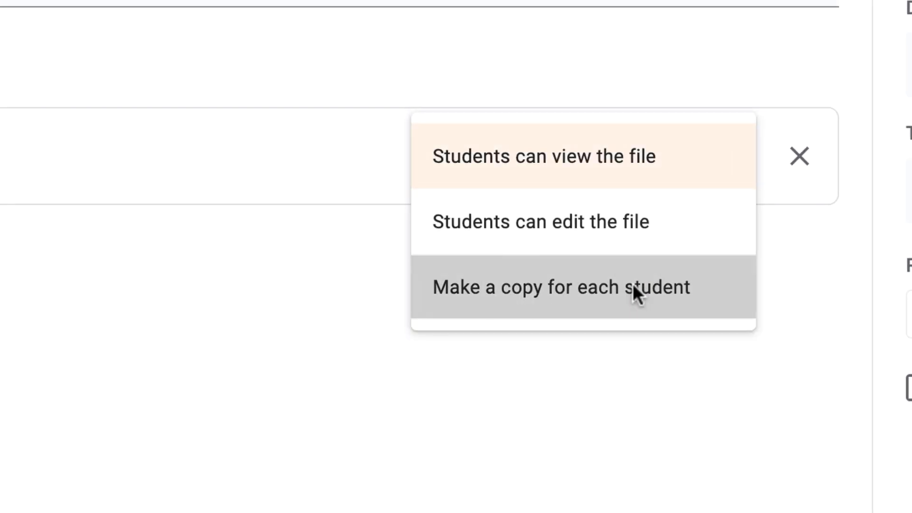
pyautogui.click(561, 287)
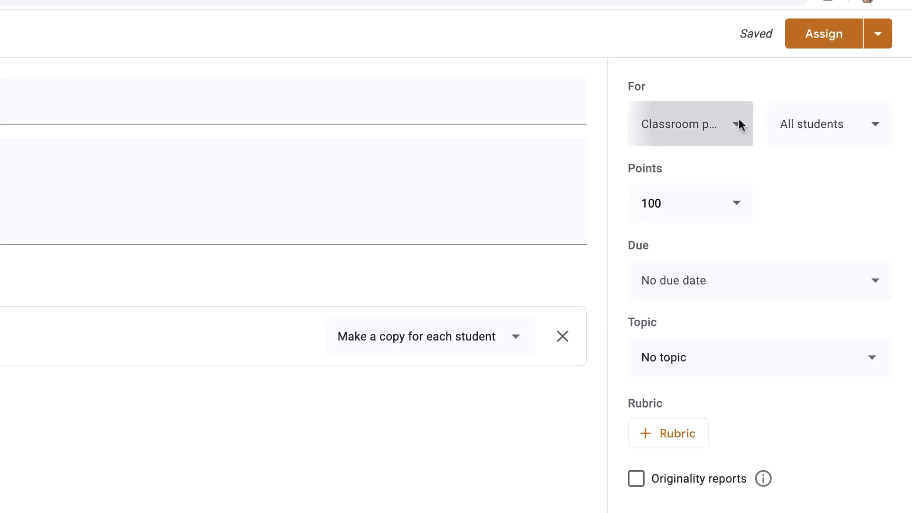
pyautogui.click(691, 124)
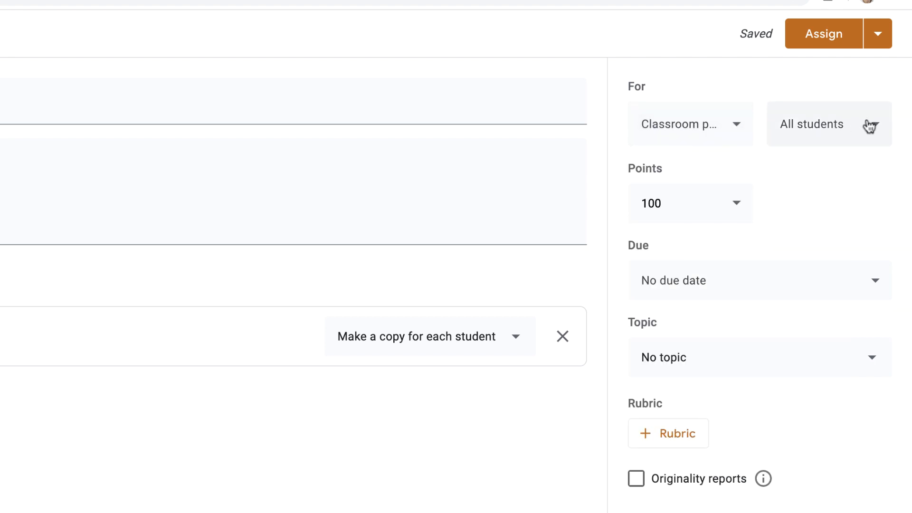
pyautogui.click(828, 123)
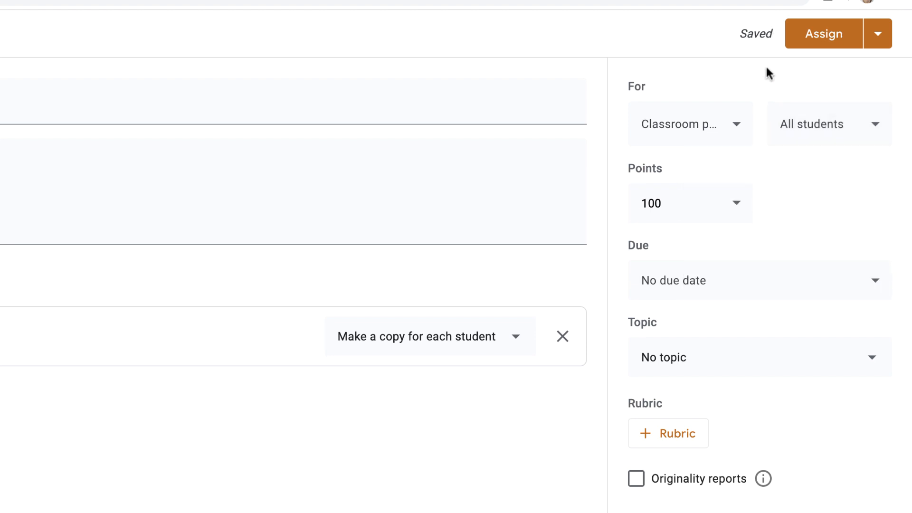
pyautogui.moveTo(700, 246)
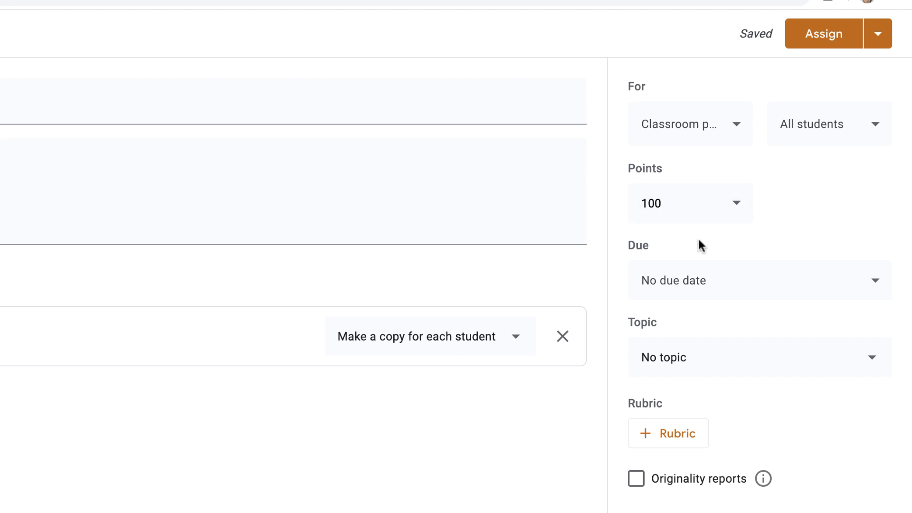
pyautogui.moveTo(756, 286)
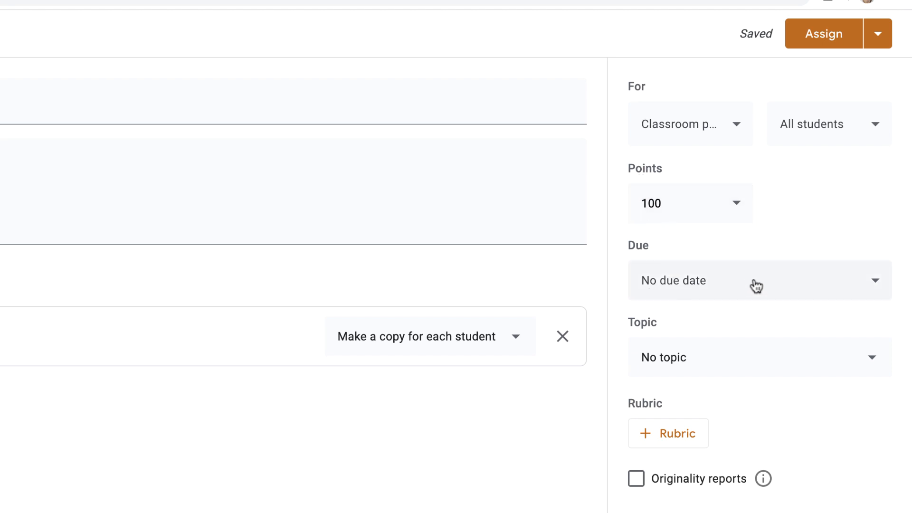
pyautogui.moveTo(721, 354)
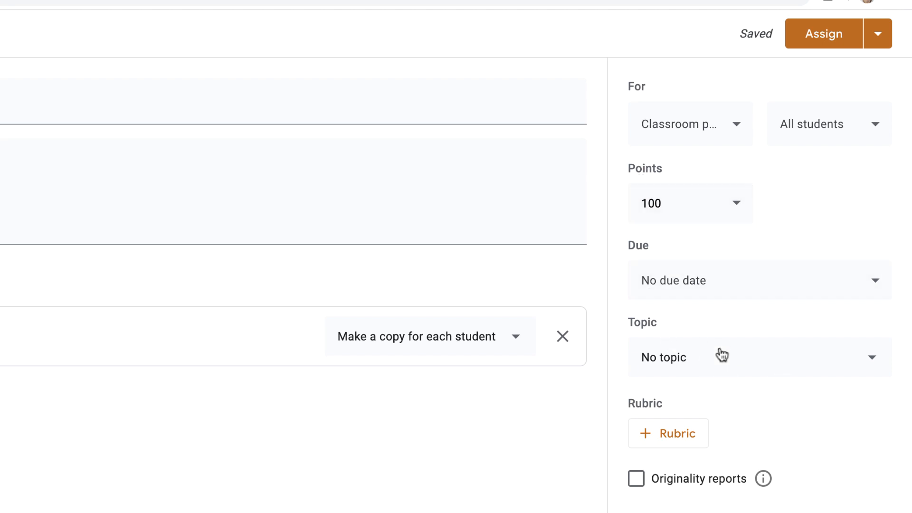
pyautogui.moveTo(771, 400)
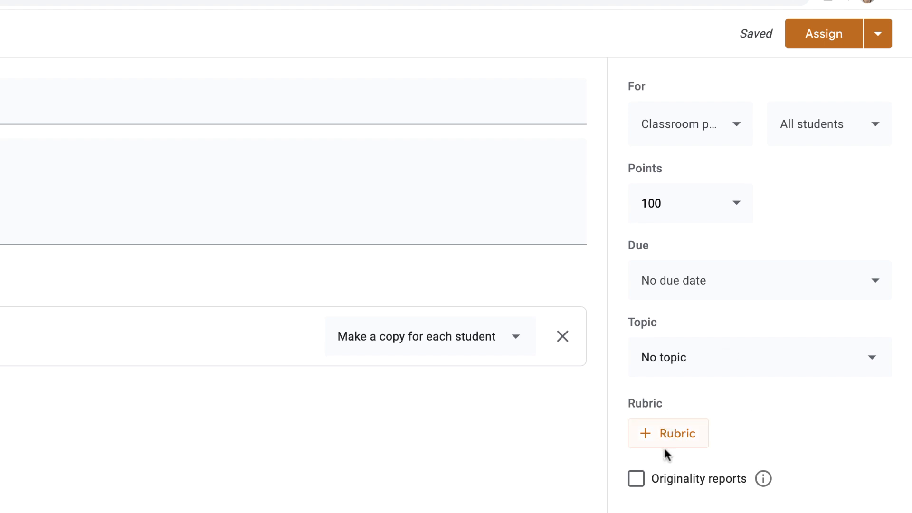
pyautogui.moveTo(660, 495)
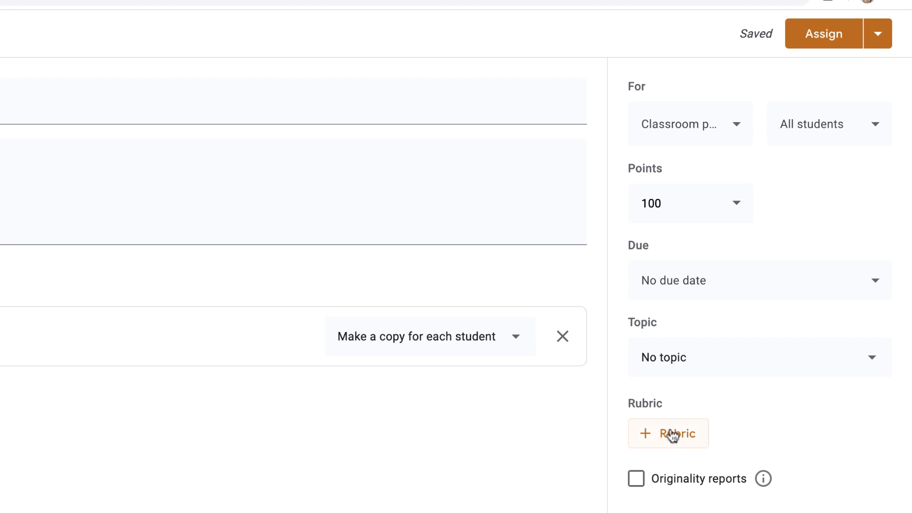
pyautogui.moveTo(690, 437)
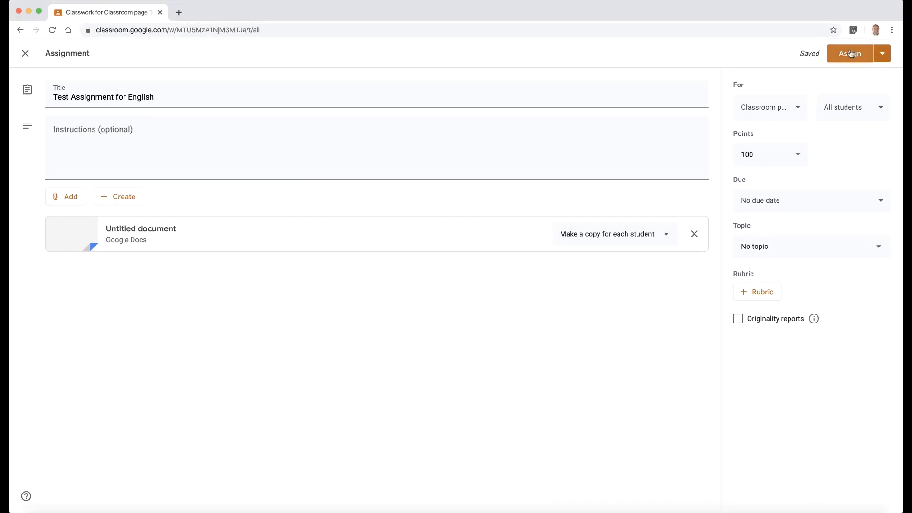
# Assign the assignment to the class and show its Edit/Delete/Copy link options.
pyautogui.click(850, 53)
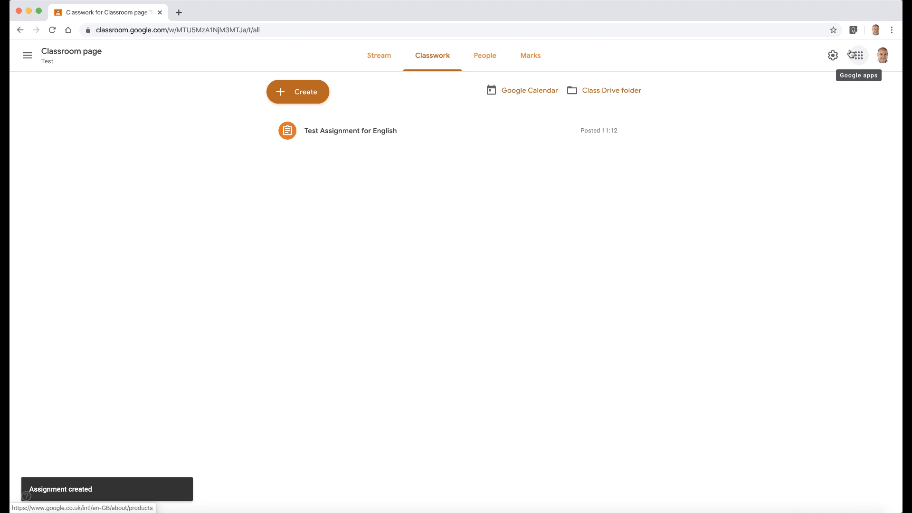
pyautogui.moveTo(555, 189)
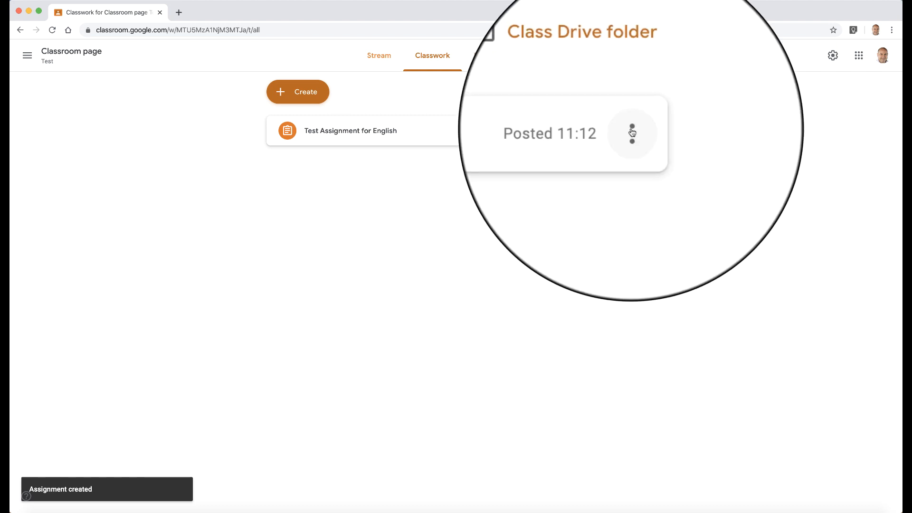
pyautogui.click(632, 132)
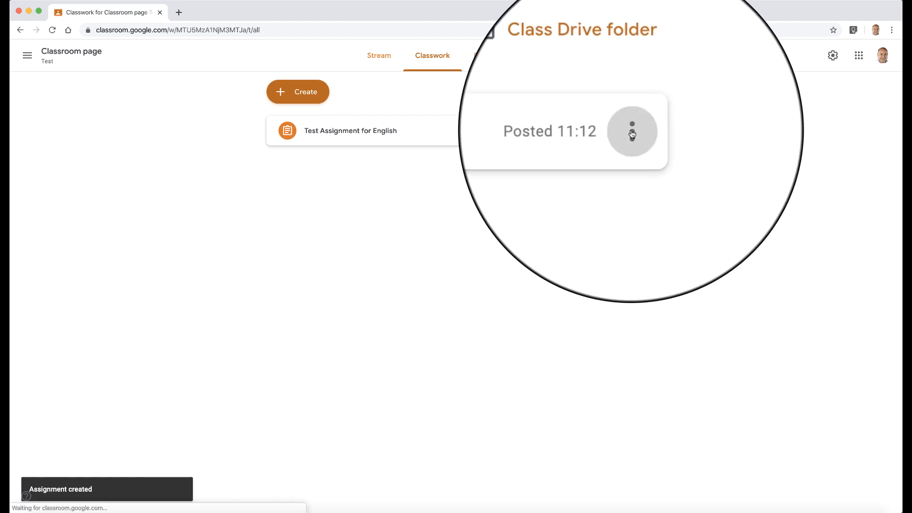
pyautogui.click(632, 132)
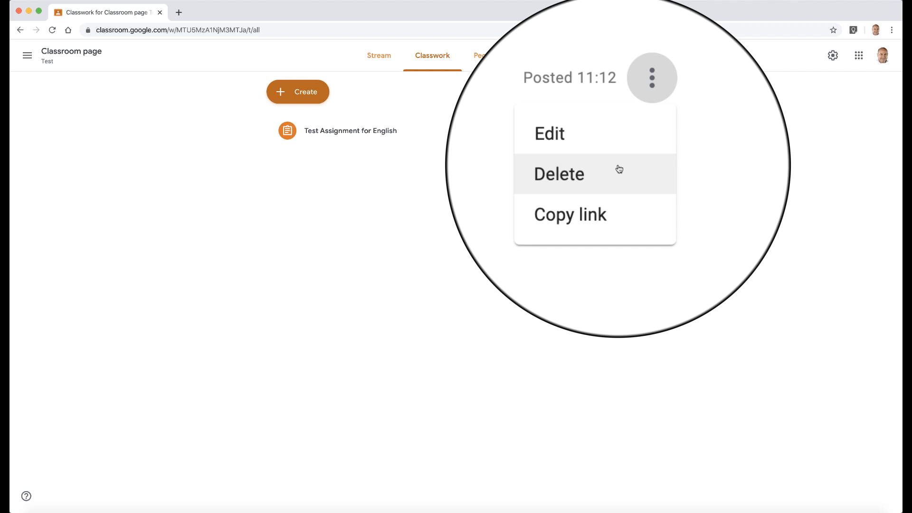
pyautogui.moveTo(622, 185)
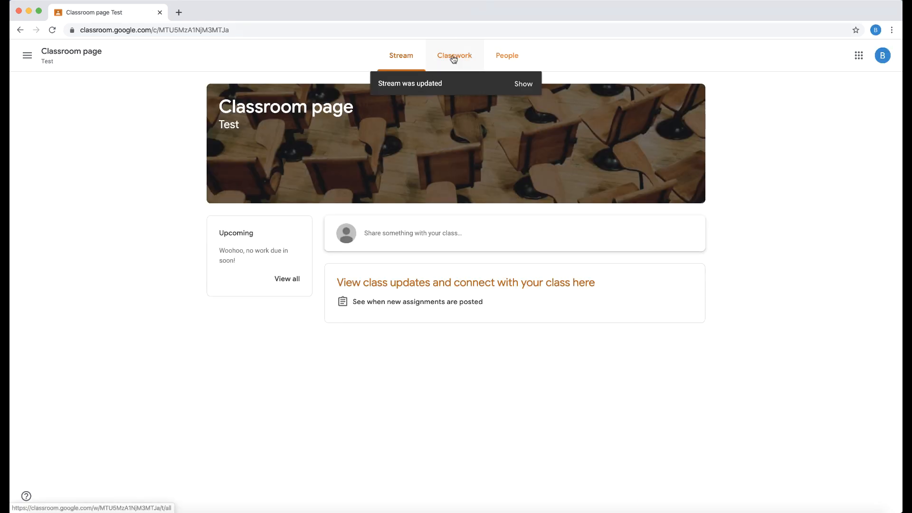
# From the student's Classwork, open 'Bart Simpson - English Assignment' from the assignment.
pyautogui.click(455, 55)
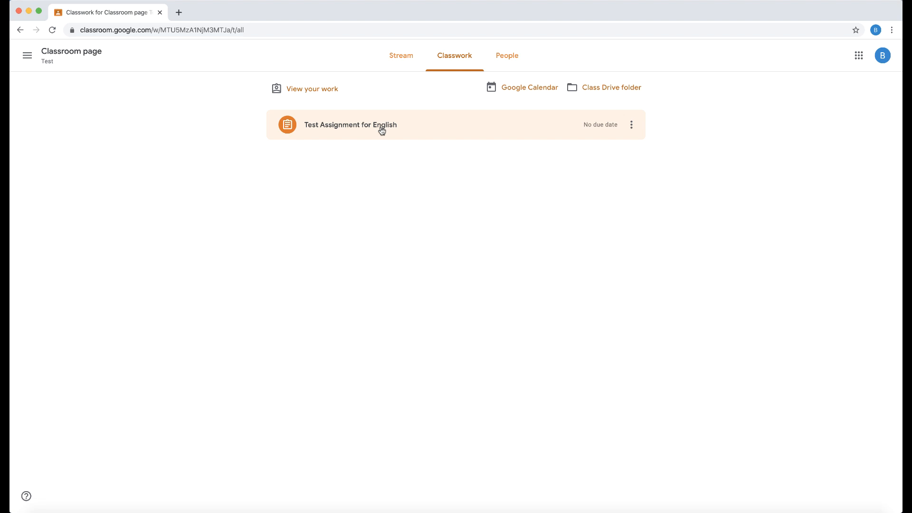
pyautogui.moveTo(449, 125)
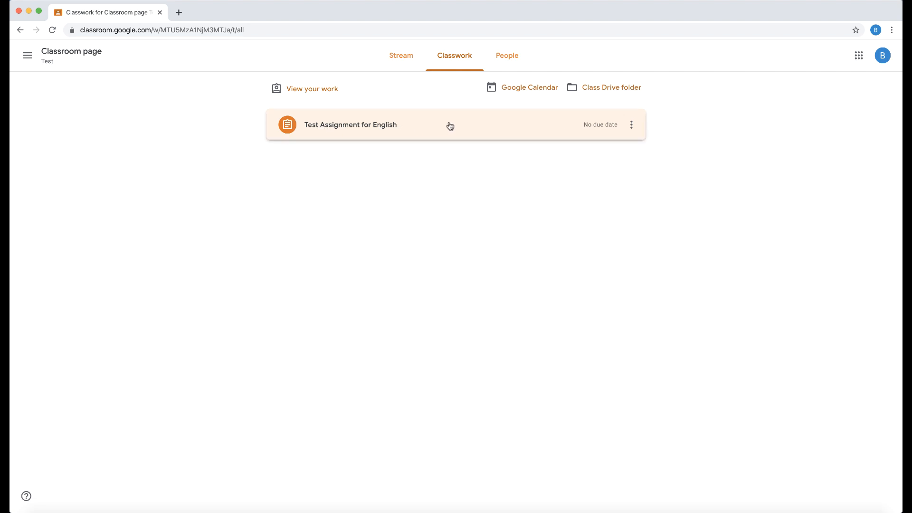
pyautogui.click(351, 125)
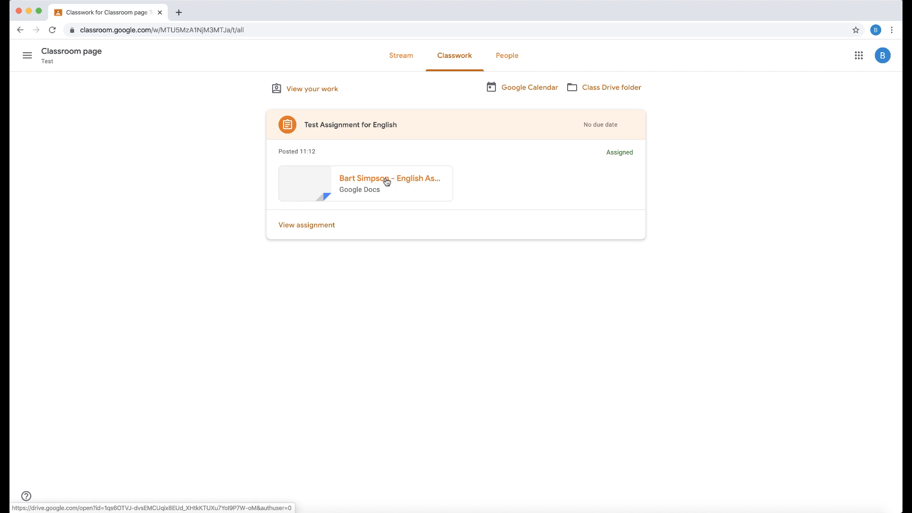
pyautogui.click(388, 178)
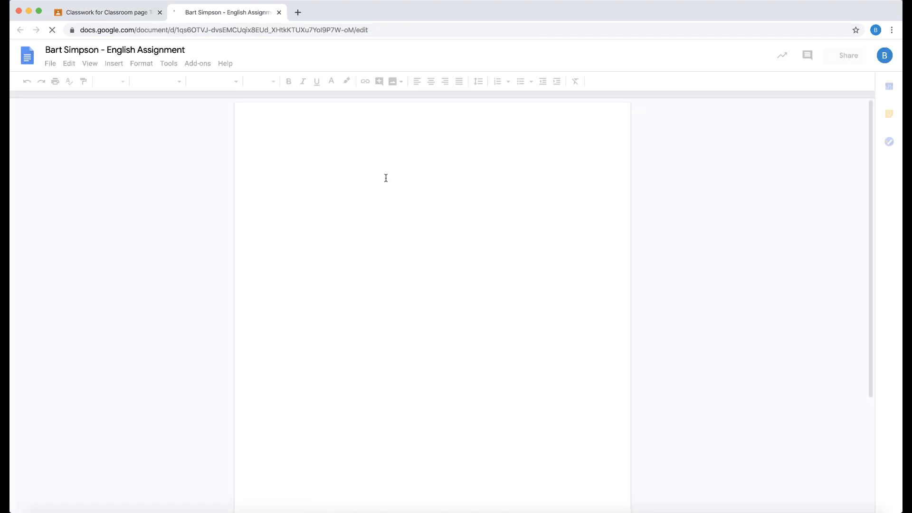